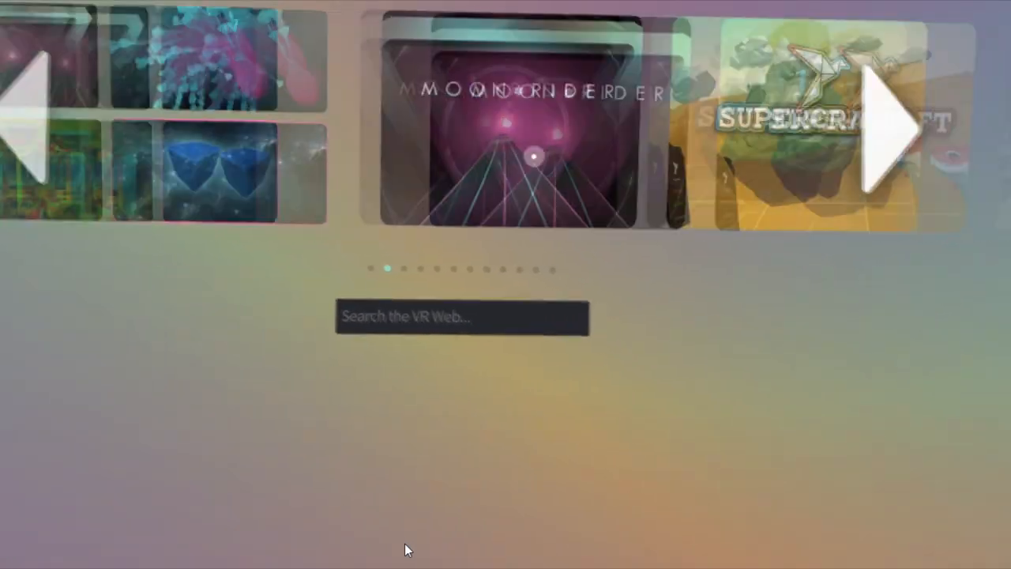
# Step: Advance the home carousel to the next page of collections toward Meditate
pyautogui.click(885, 130)
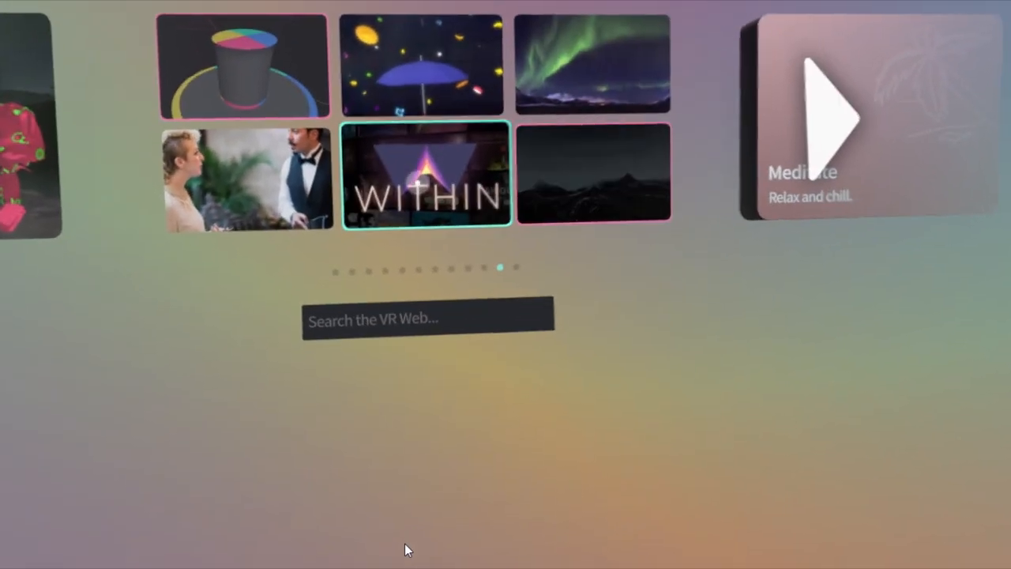
# Step: Scroll the carousel right to reach the Daily Mix grid beside The Sound of VR
pyautogui.hscroll(3)
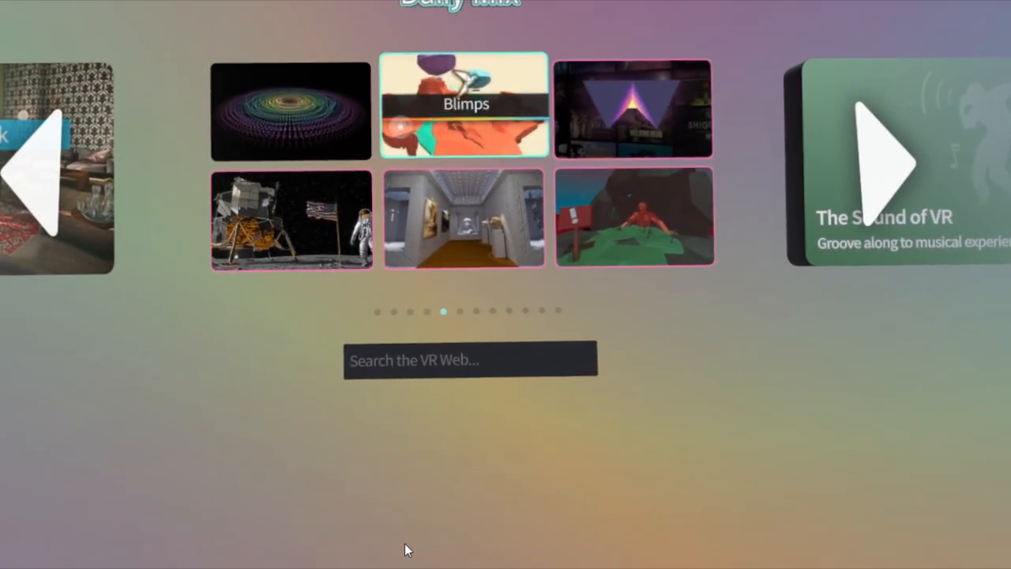
# Step: Advance the carousel and bring up the Night Eyes details card by Lin.Bert Collective
pyautogui.click(885, 161)
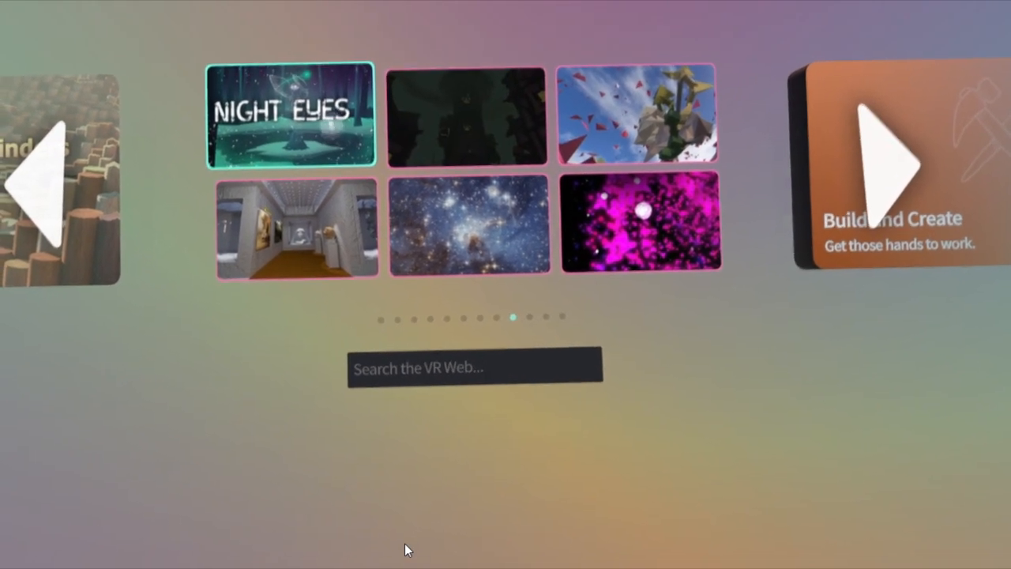
pyautogui.click(291, 117)
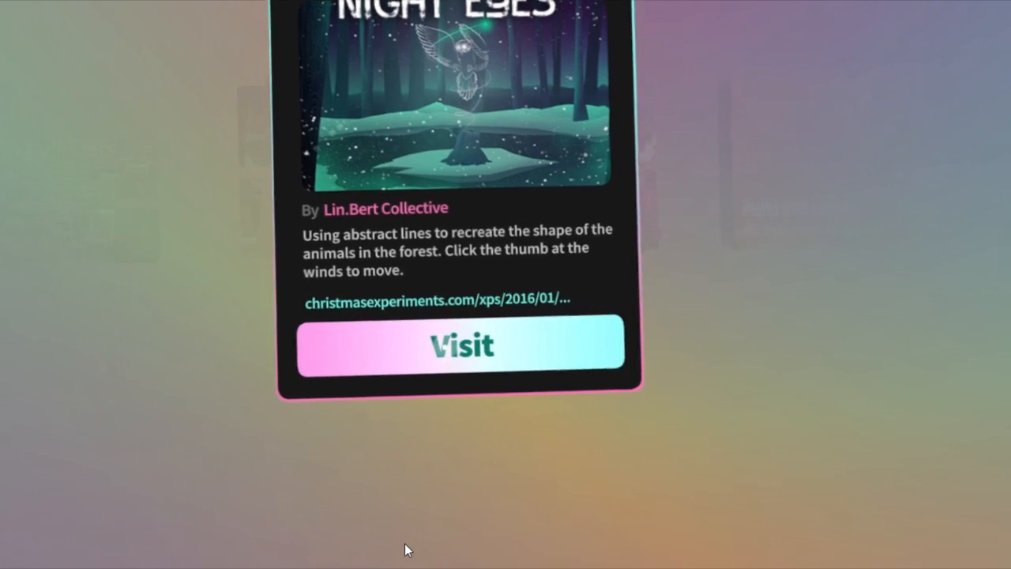
pyautogui.click(461, 345)
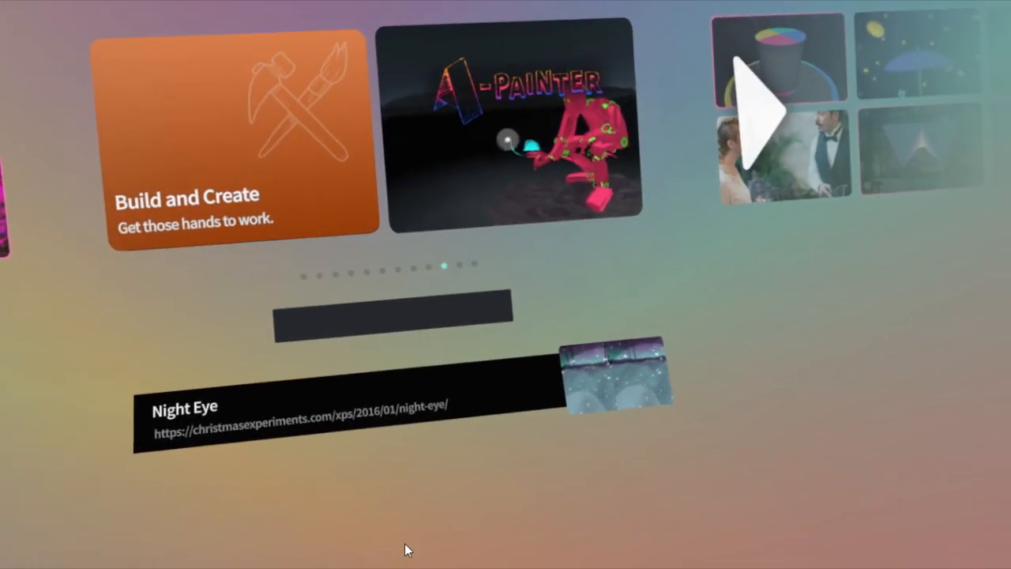
# Step: Launch A-Painter from the Build and Create collection
pyautogui.click(514, 118)
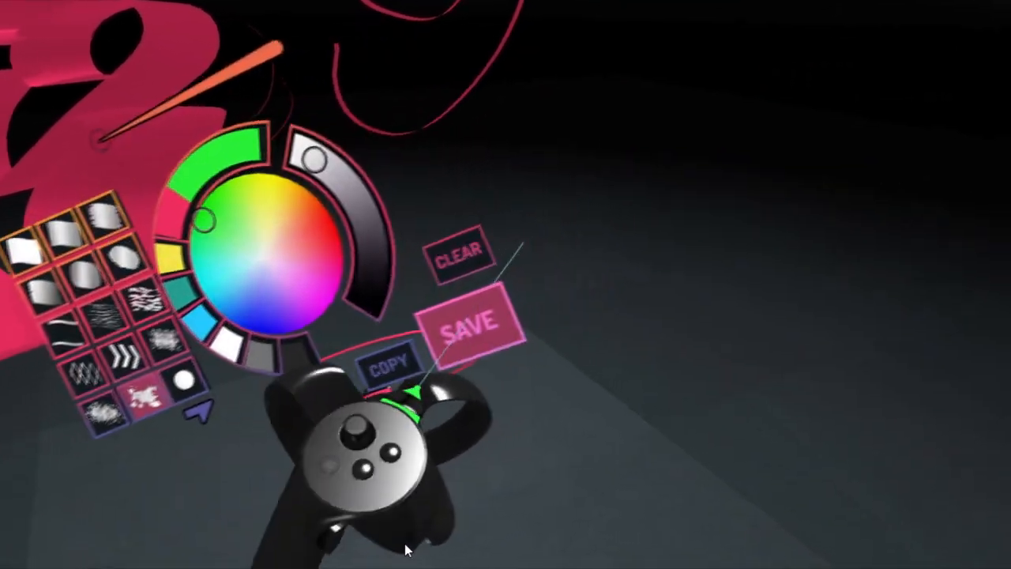
# Step: Choose a blue colour and brush on the controller palette for the next strokes
pyautogui.click(471, 324)
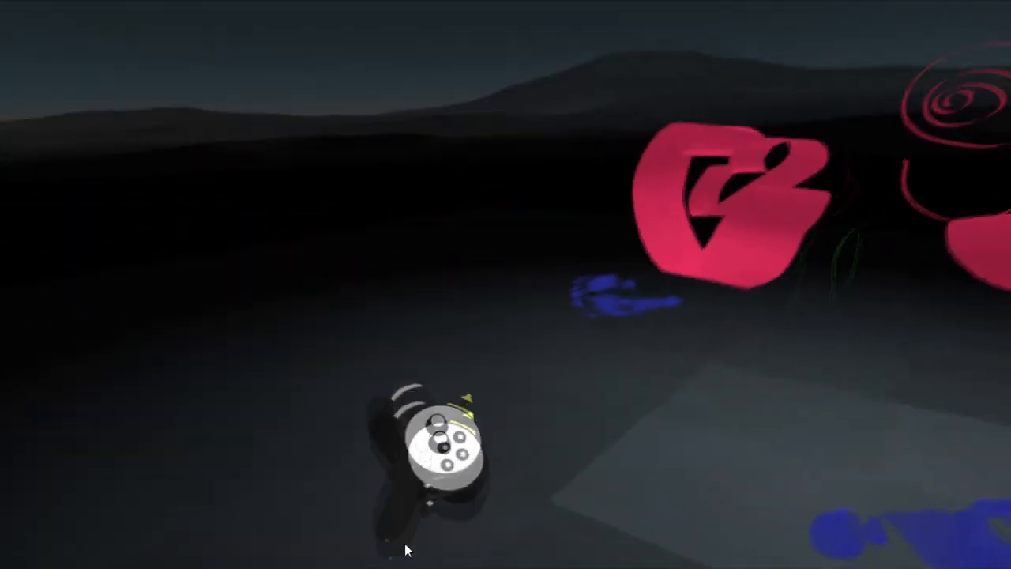
pyautogui.moveTo(408, 550)
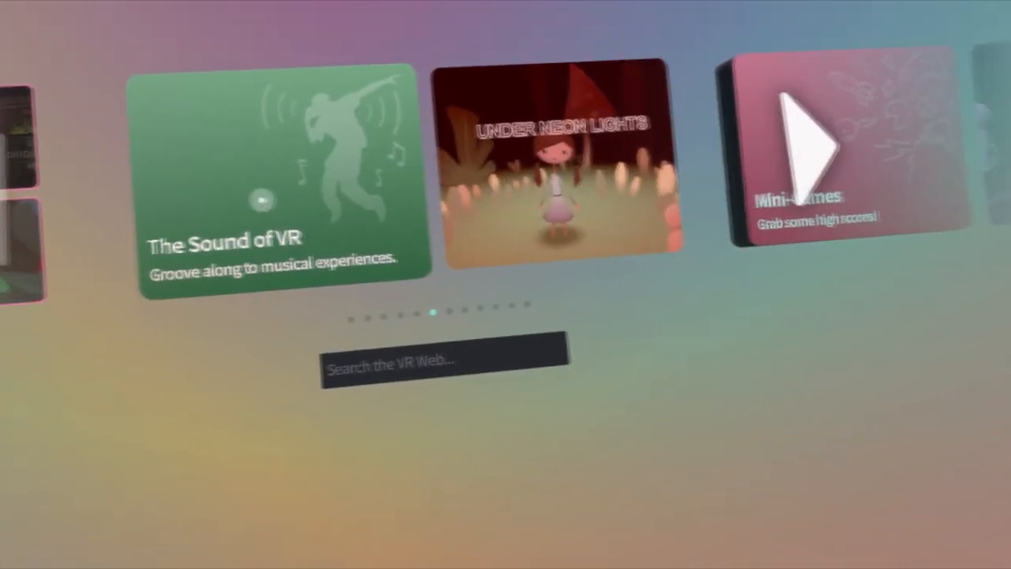
# Step: Open The Sound of VR collection showing its grid of musical experiences
pyautogui.click(277, 189)
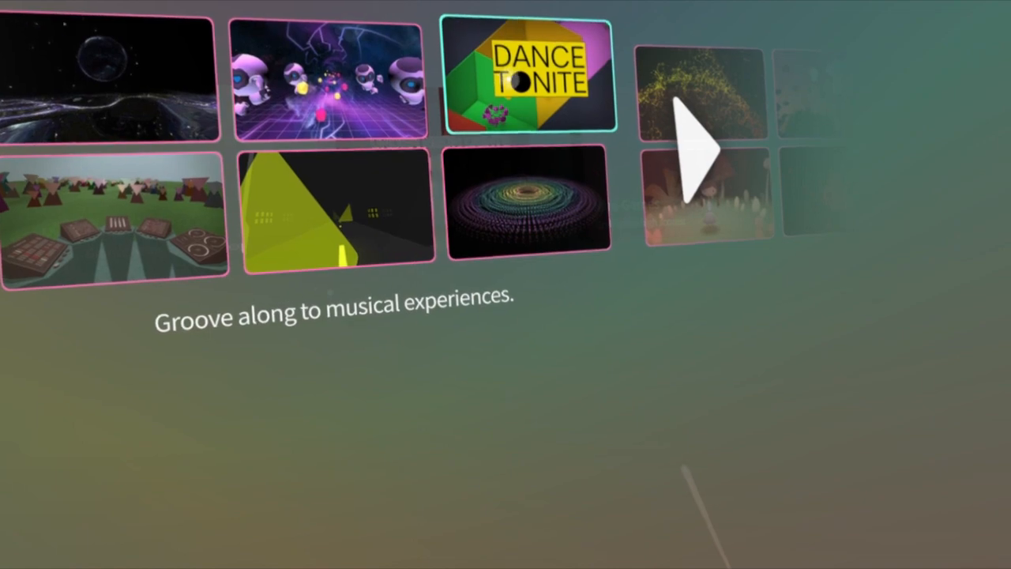
# Step: Open Dance Tonite's details card and visit it, loading its green room scene
pyautogui.click(525, 79)
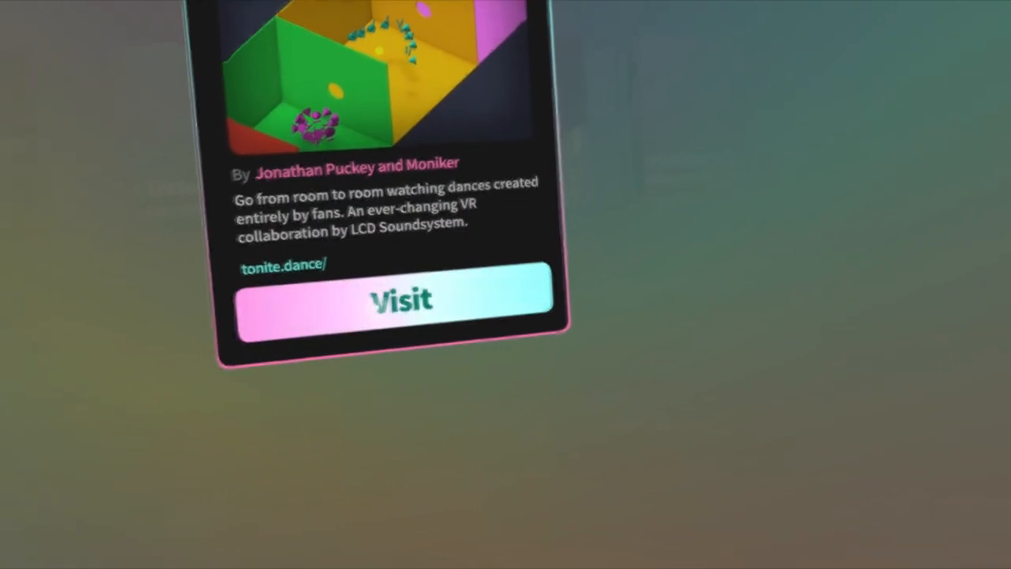
pyautogui.click(398, 298)
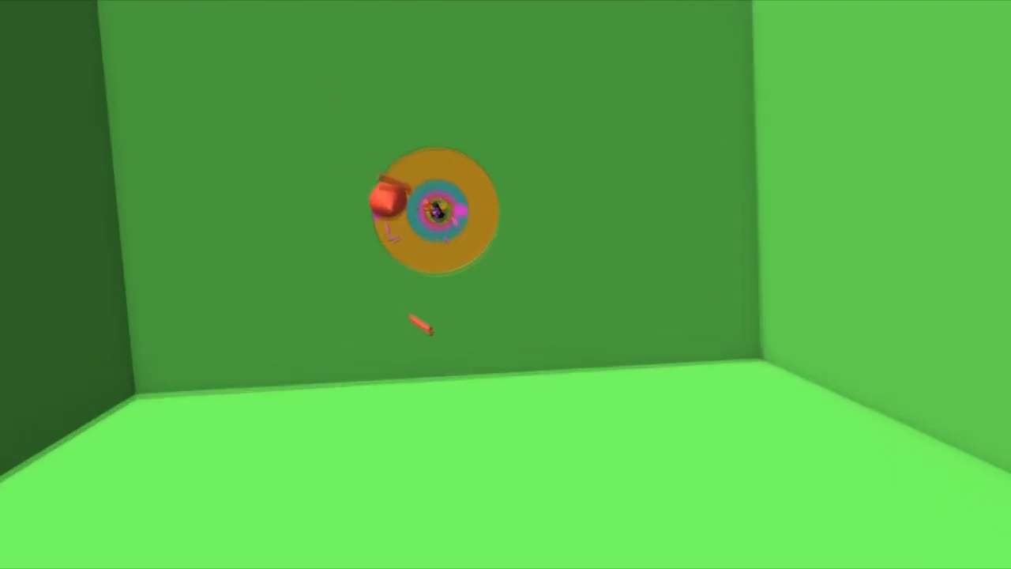